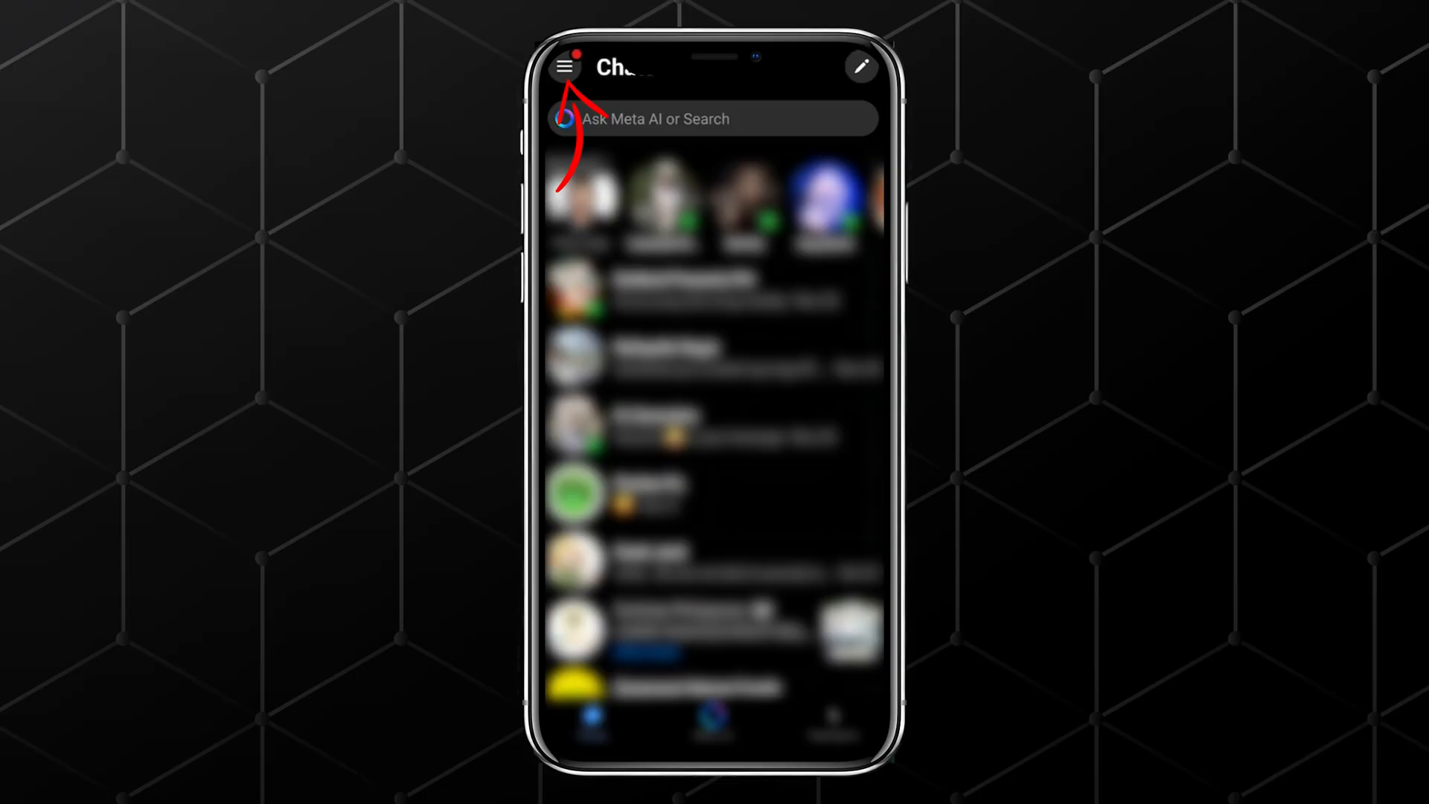
Switch Messenger from regular chats to the Marketplace conversations list via the side menu.
left_click(564, 66)
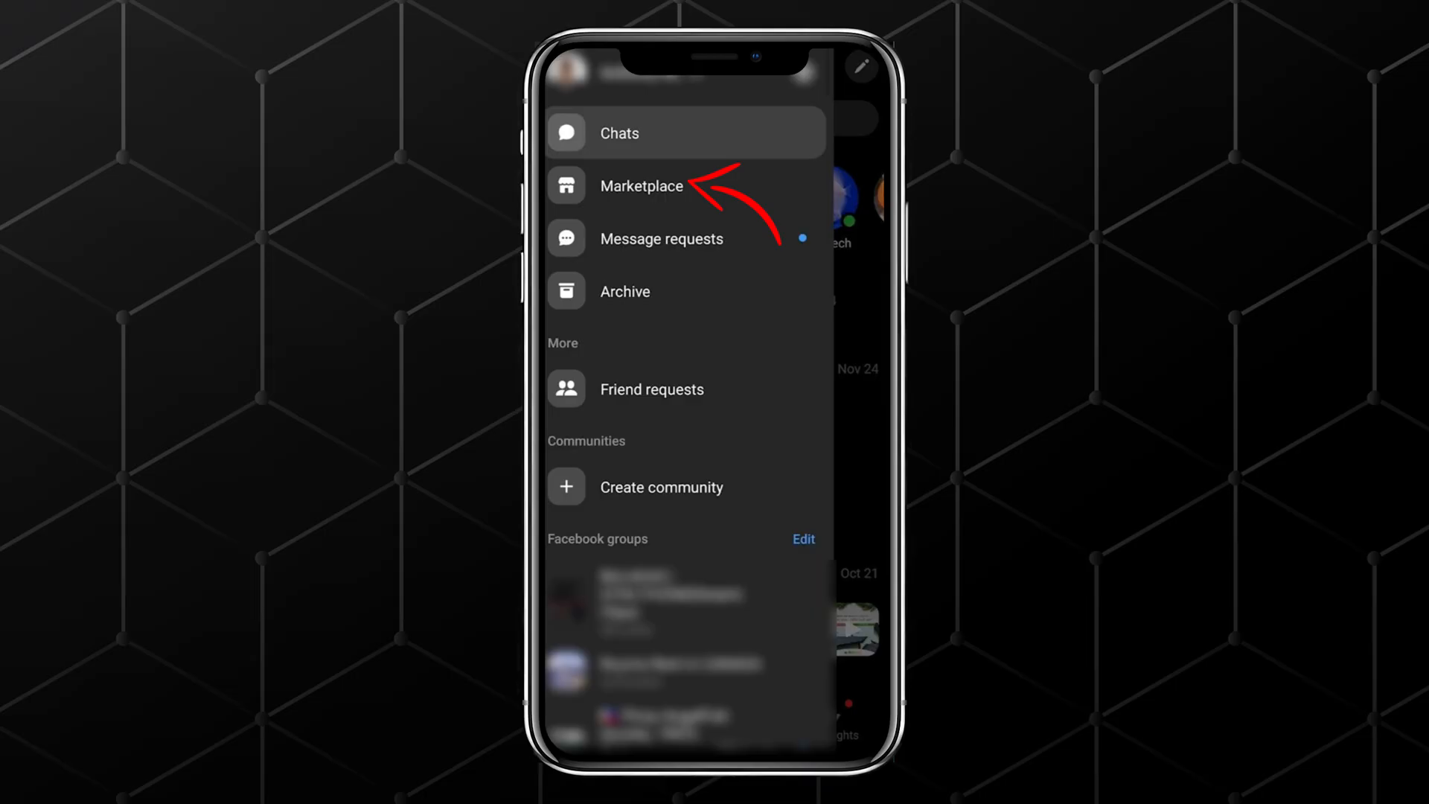
left_click(642, 186)
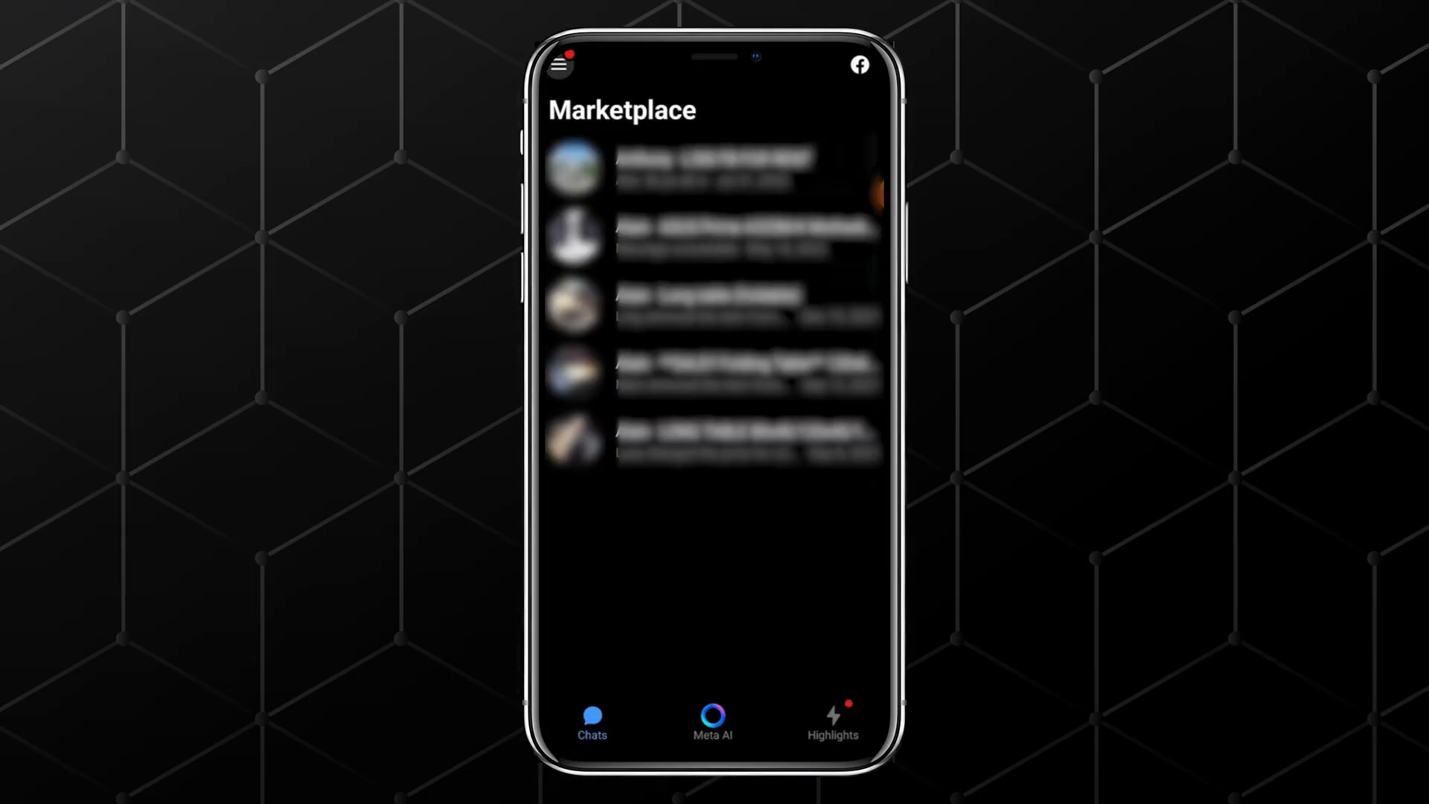